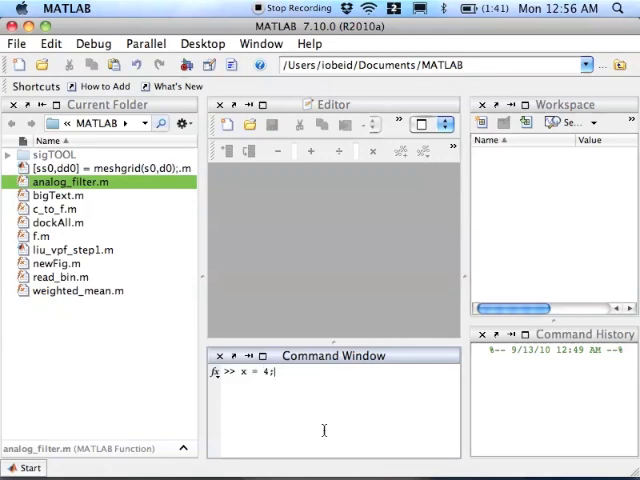
# Run x = 4; in the Command Window to store 4 in x.
pyautogui.press('Return')
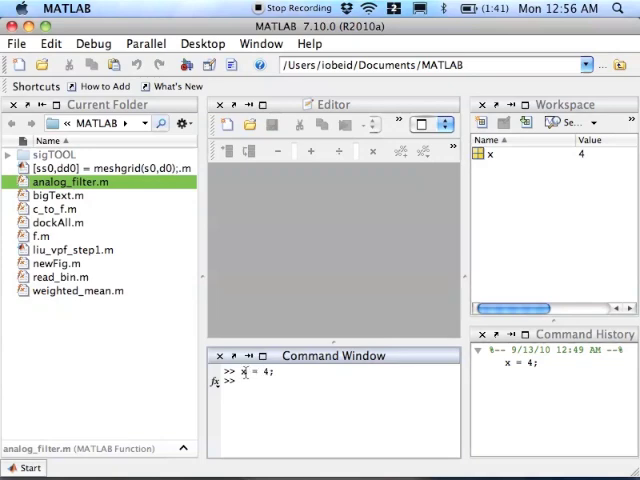
pyautogui.moveTo(522, 214)
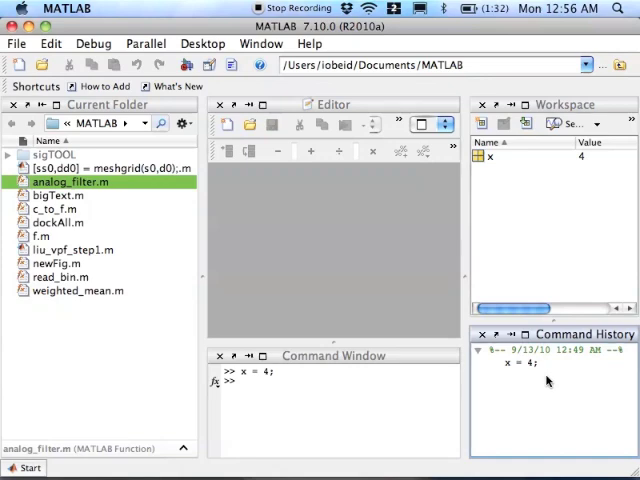
# Enter y = x + 3; so y holds 7.
pyautogui.write('y = x + 3;')
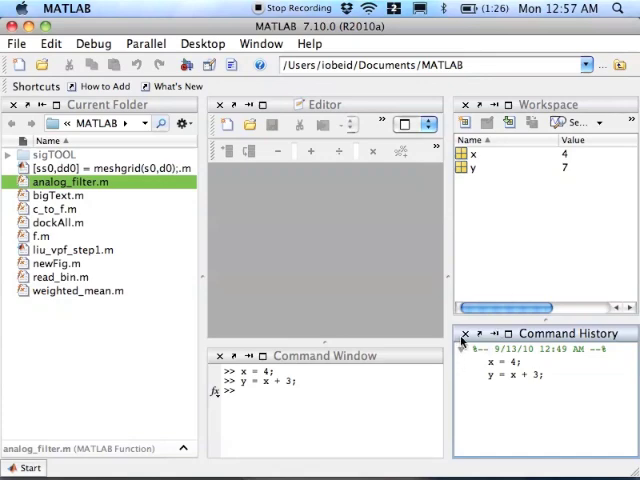
pyautogui.moveTo(466, 335)
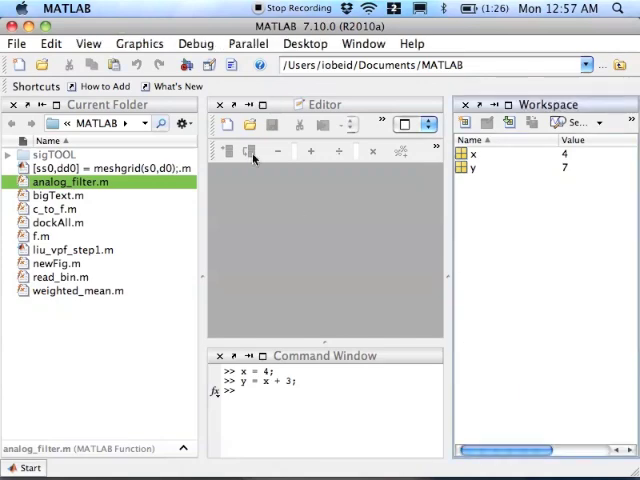
# Restore the Command History panel beside the workspace.
pyautogui.click(306, 43)
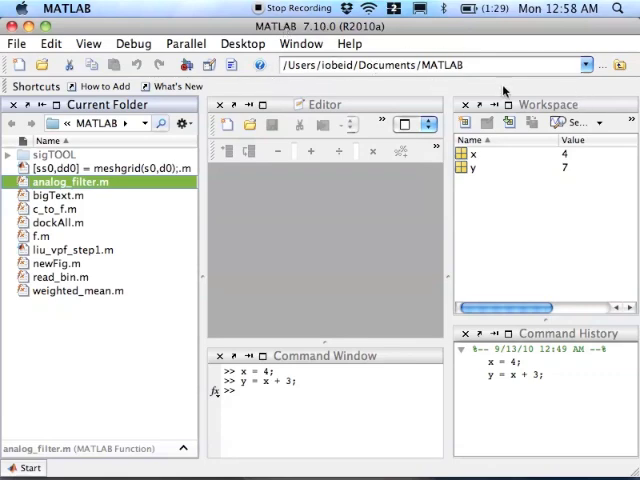
pyautogui.moveTo(448, 42)
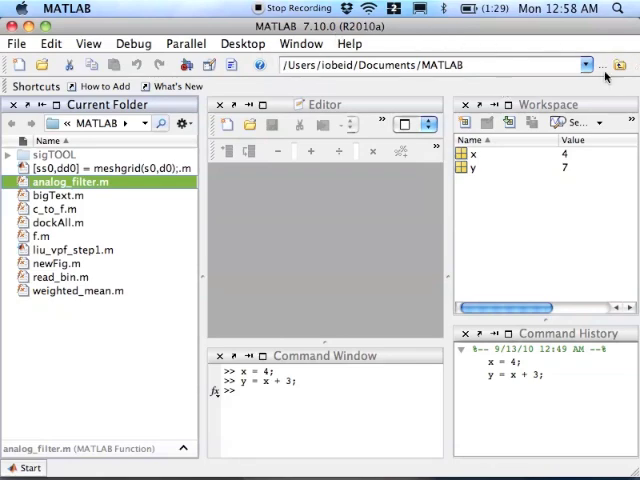
pyautogui.moveTo(620, 66)
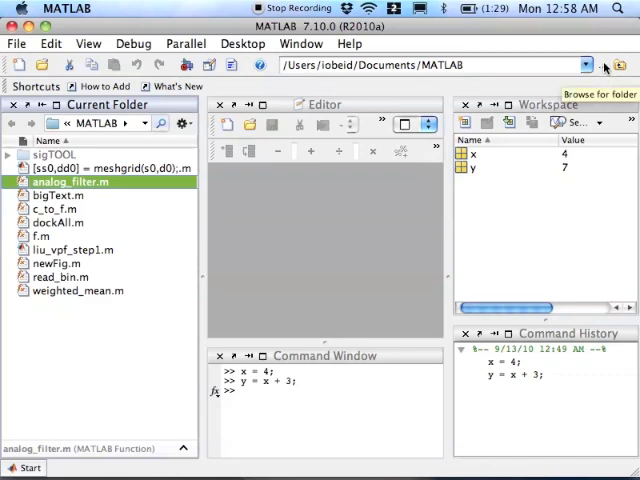
pyautogui.moveTo(605, 70)
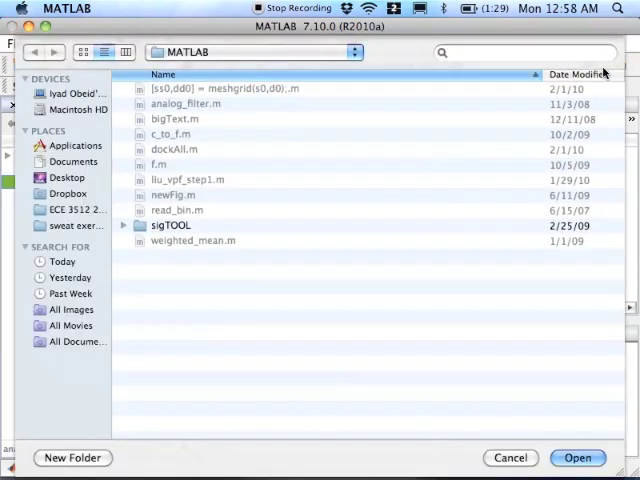
# Create MyTempFolder on the Desktop and open it as the current folder.
pyautogui.click(67, 177)
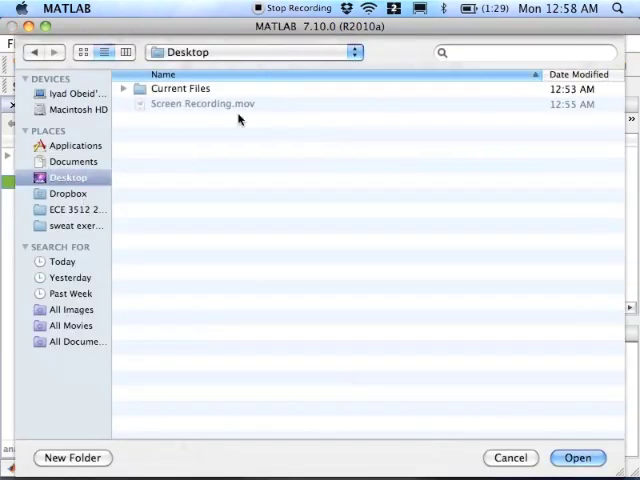
pyautogui.click(72, 457)
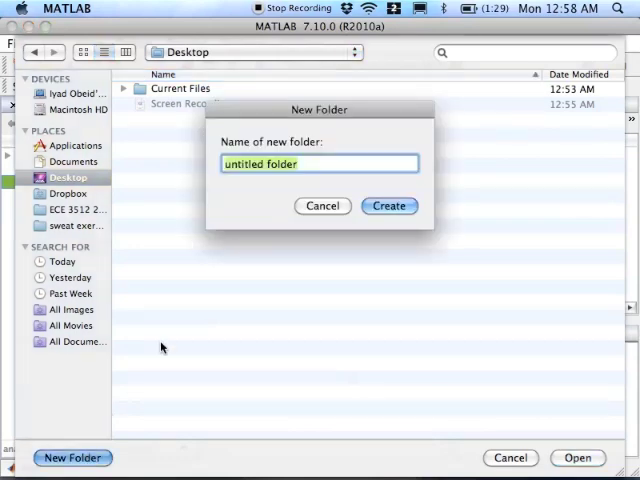
pyautogui.write('My')
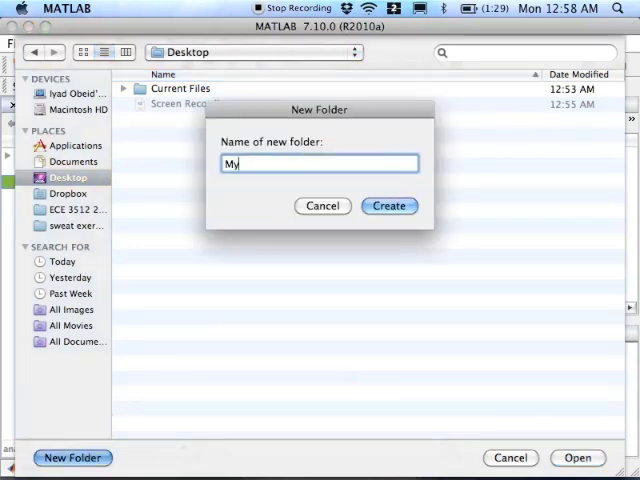
pyautogui.click(389, 205)
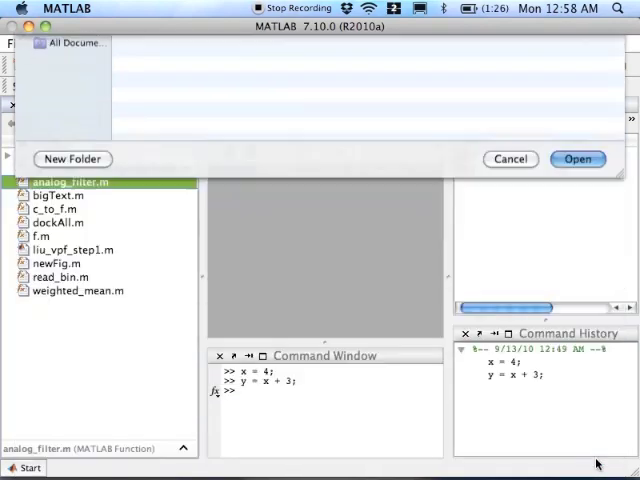
pyautogui.click(577, 158)
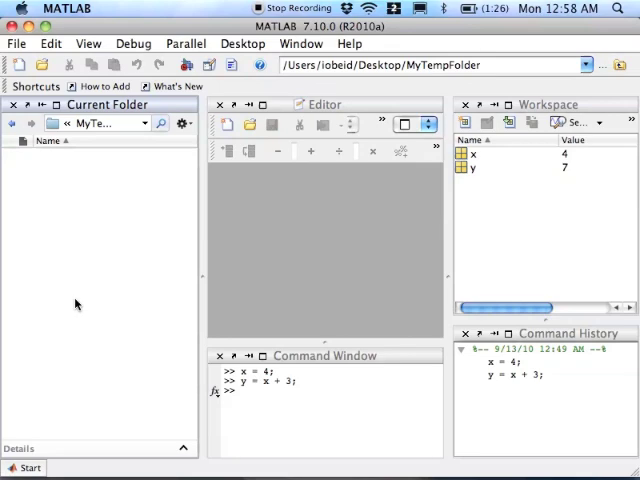
pyautogui.moveTo(197, 232)
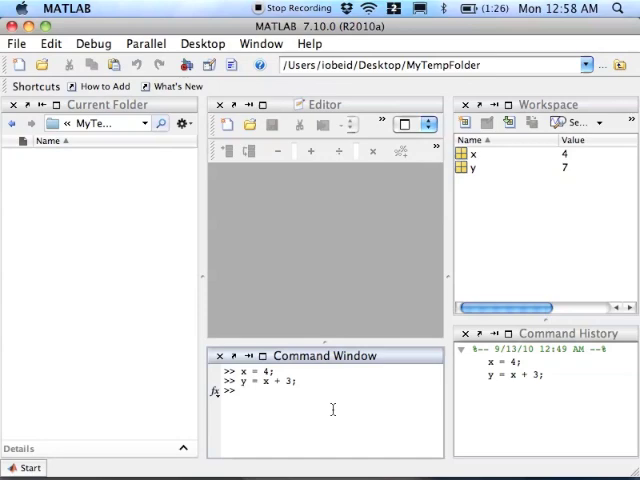
# Reassign x to 2 and rerun y = x + 3 so y becomes 5.
pyautogui.write('x =')
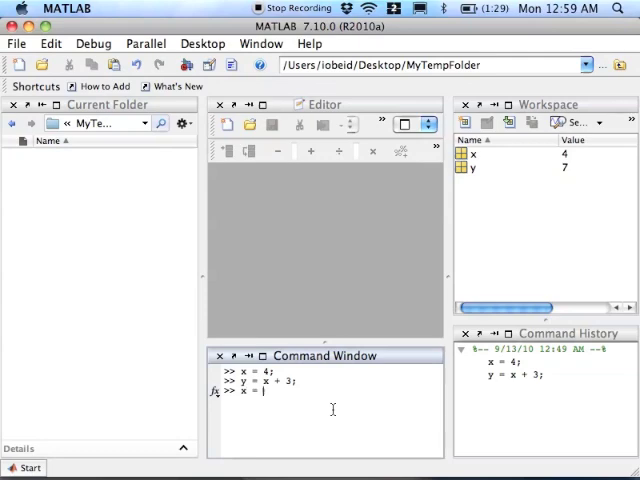
pyautogui.write('2;')
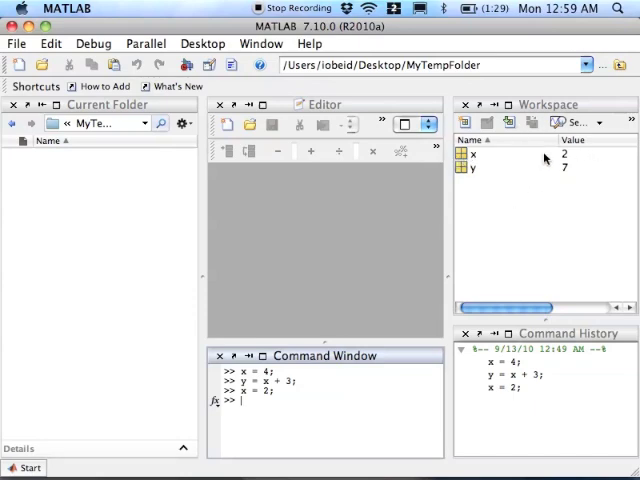
pyautogui.moveTo(490, 167)
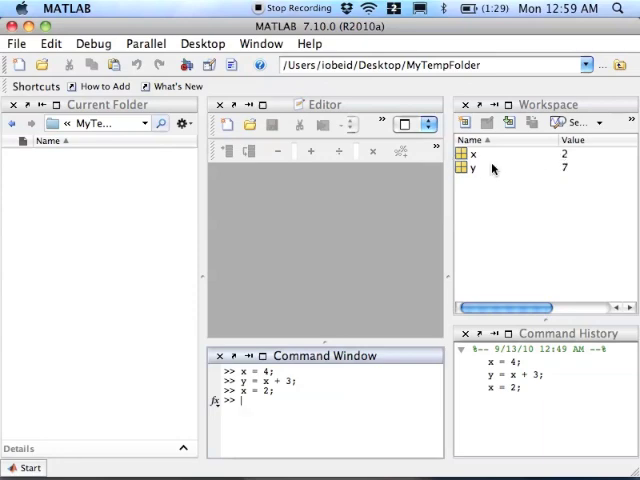
pyautogui.moveTo(488, 222)
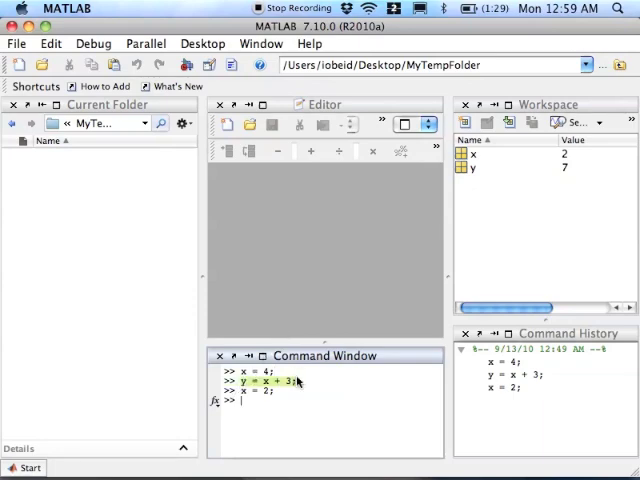
pyautogui.click(472, 167)
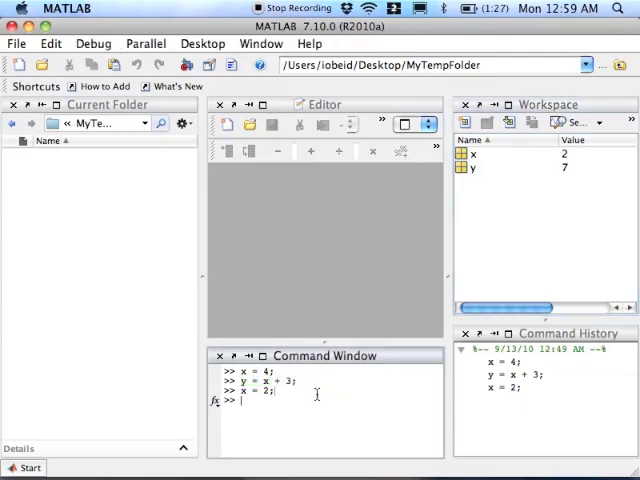
pyautogui.write('y = x + 3;')
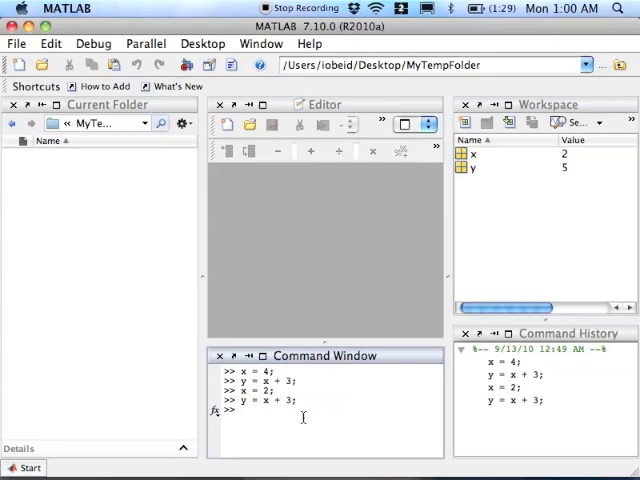
pyautogui.moveTo(248, 258)
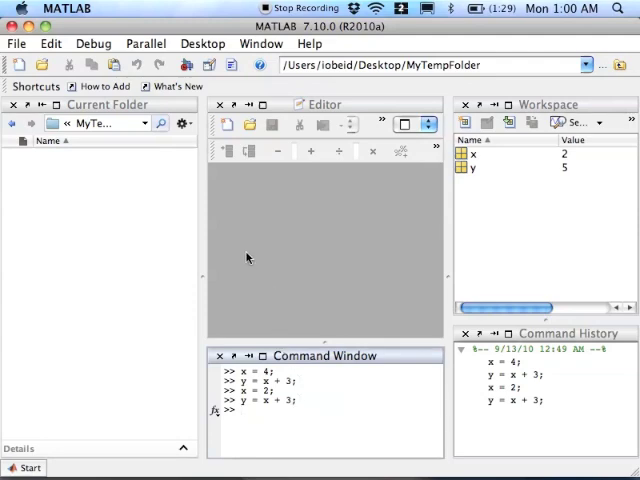
pyautogui.moveTo(227, 124)
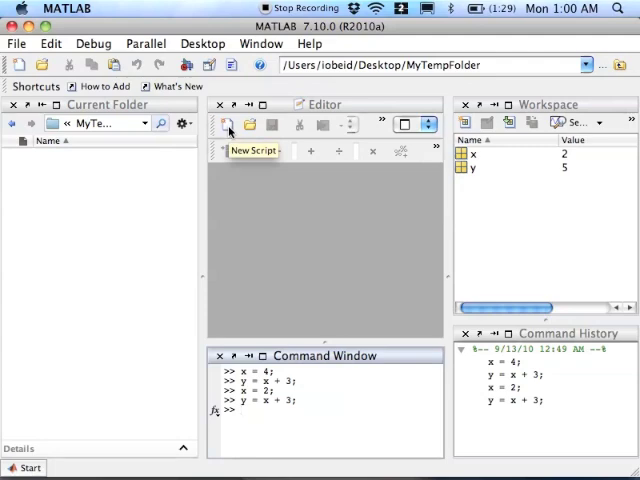
# Write a new script with clear; x = 4; y = x + 3; and save it.
pyautogui.click(227, 124)
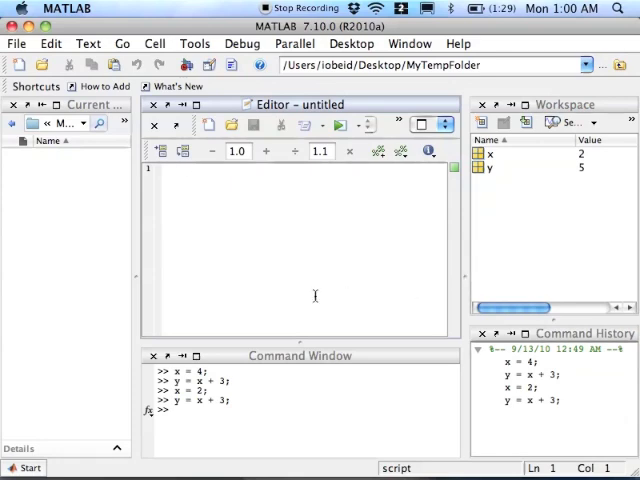
pyautogui.write('clear;')
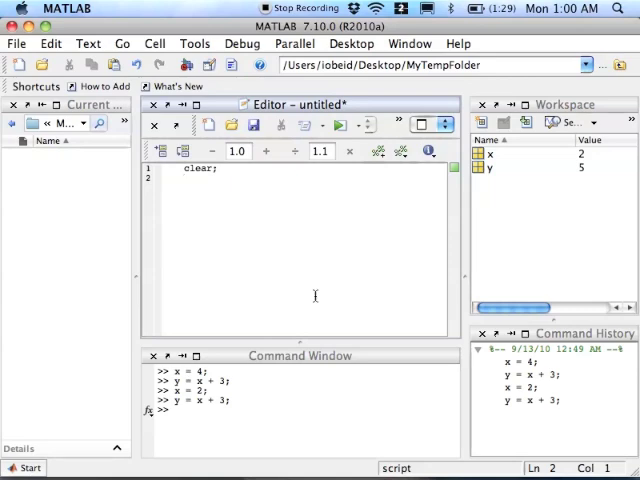
pyautogui.write('x')
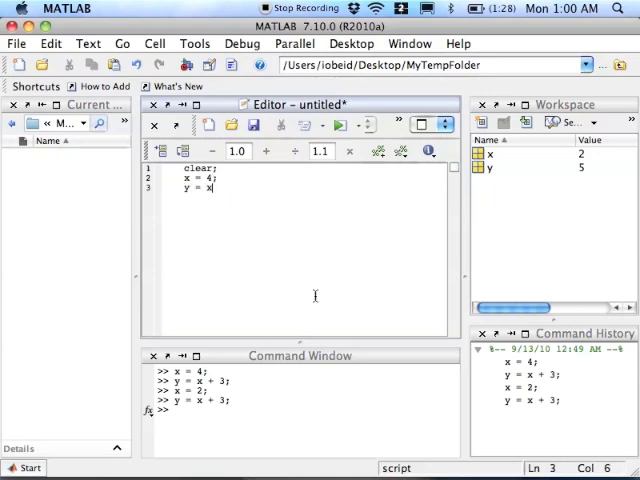
pyautogui.write('+ 3;')
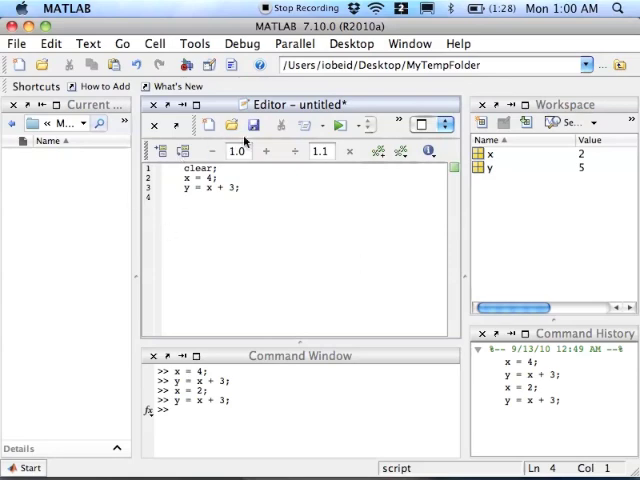
pyautogui.click(253, 124)
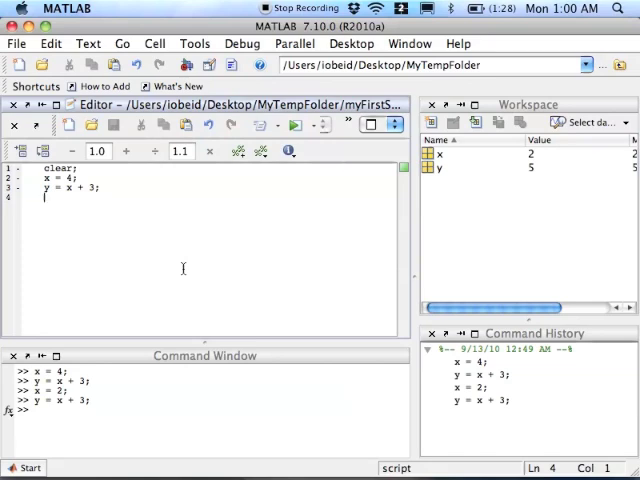
pyautogui.moveTo(294, 124)
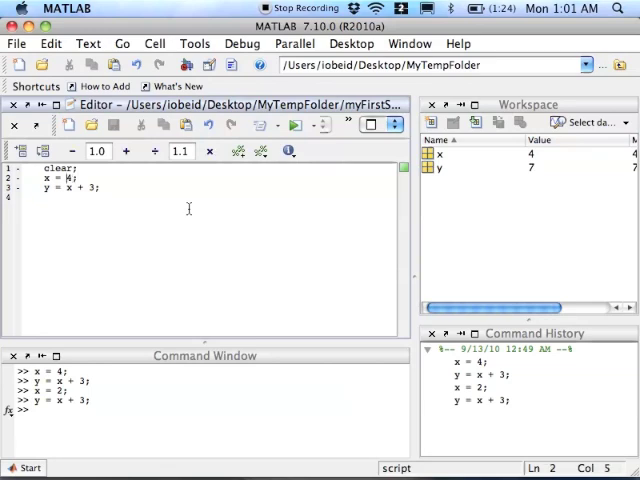
# Replace 4 with 10 on line 2, then save and rerun the script.
pyautogui.press('Right')
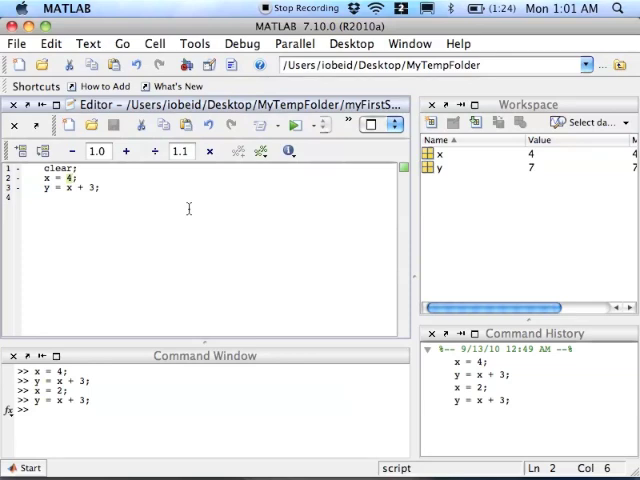
pyautogui.write('10')
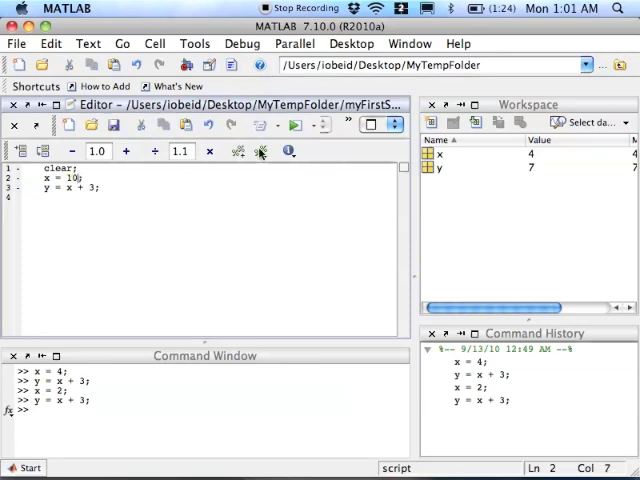
pyautogui.moveTo(293, 124)
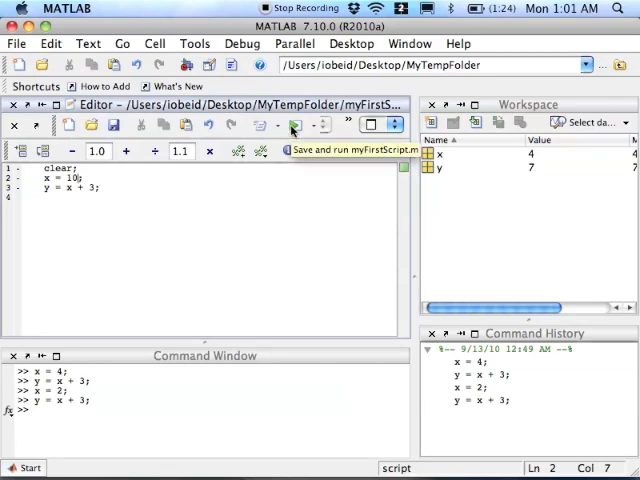
pyautogui.click(293, 124)
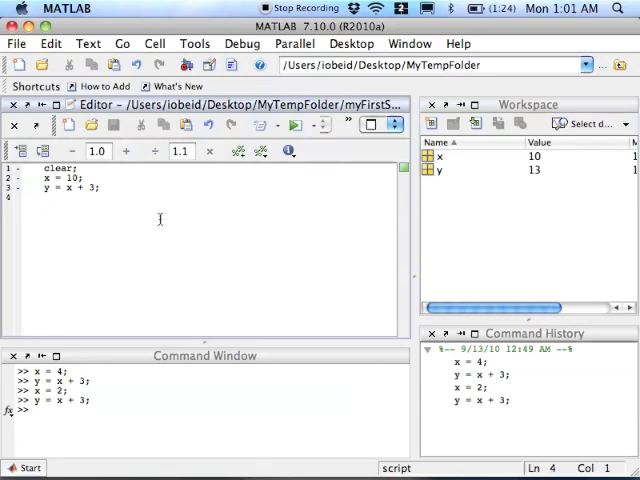
# Type the line z = y / 4; as the script's fourth line.
pyautogui.write('z =')
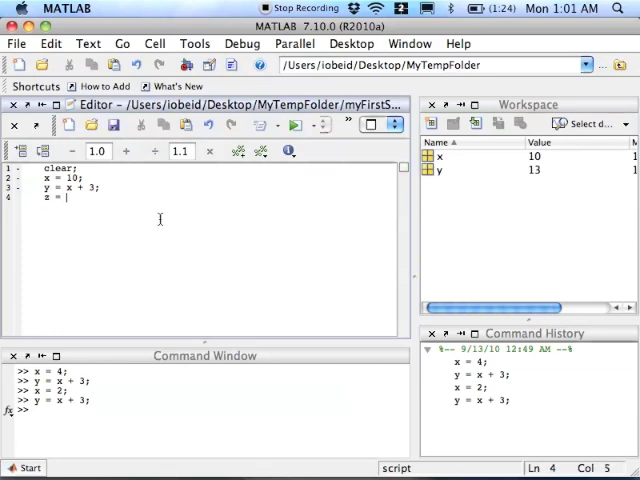
pyautogui.write('*')
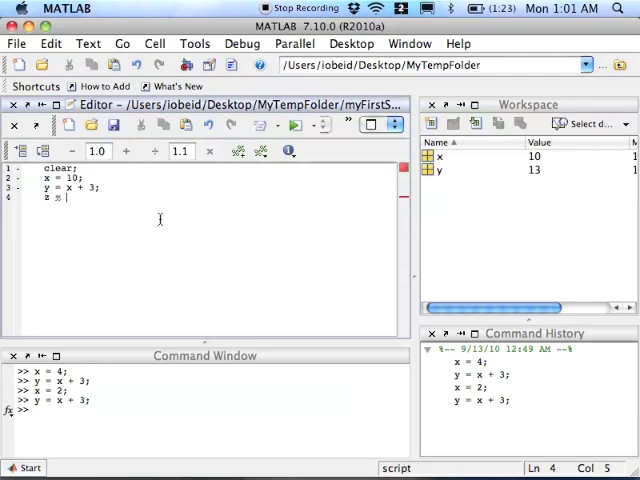
pyautogui.write('y /')
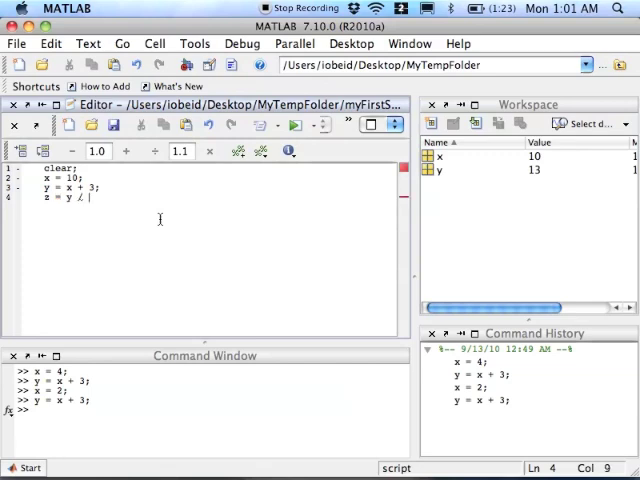
pyautogui.write('4;')
pyautogui.click(212, 410)
pyautogui.write('figure')
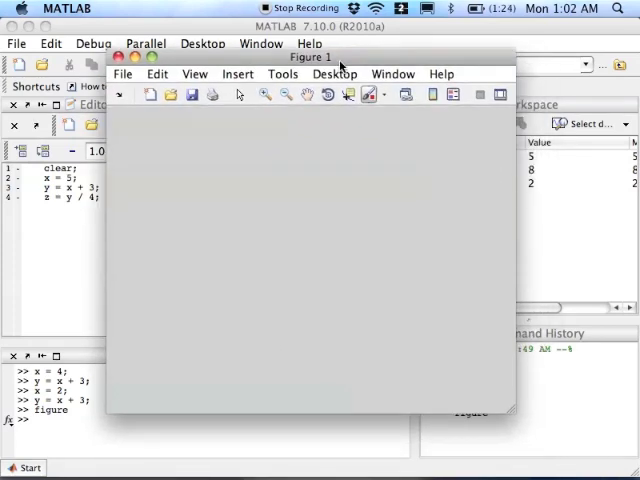
pyautogui.moveTo(137, 93)
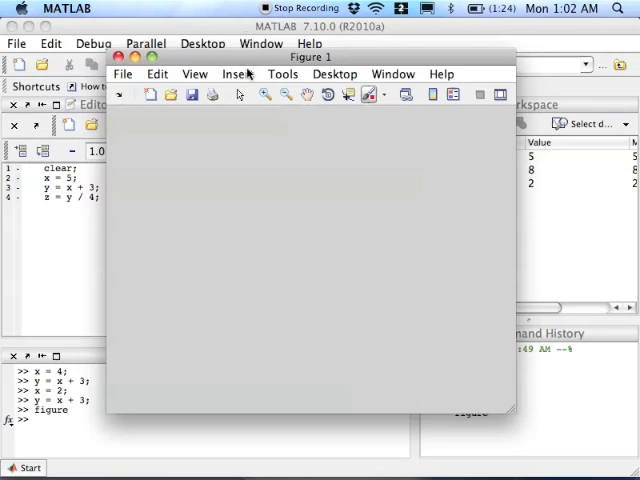
pyautogui.moveTo(185, 170)
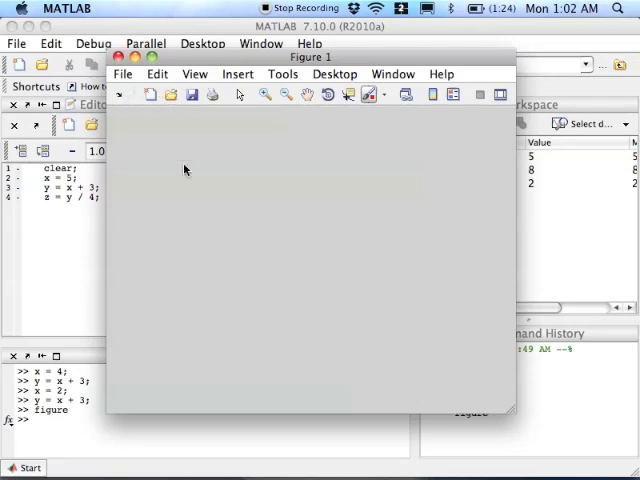